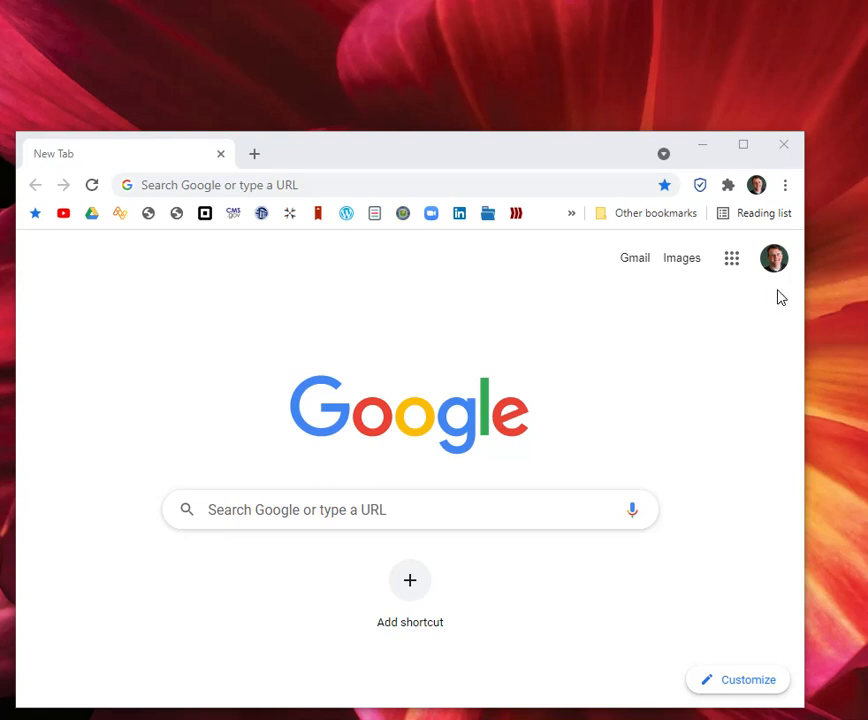
{"action": "mouse_move", "coordinate": [700, 184]}
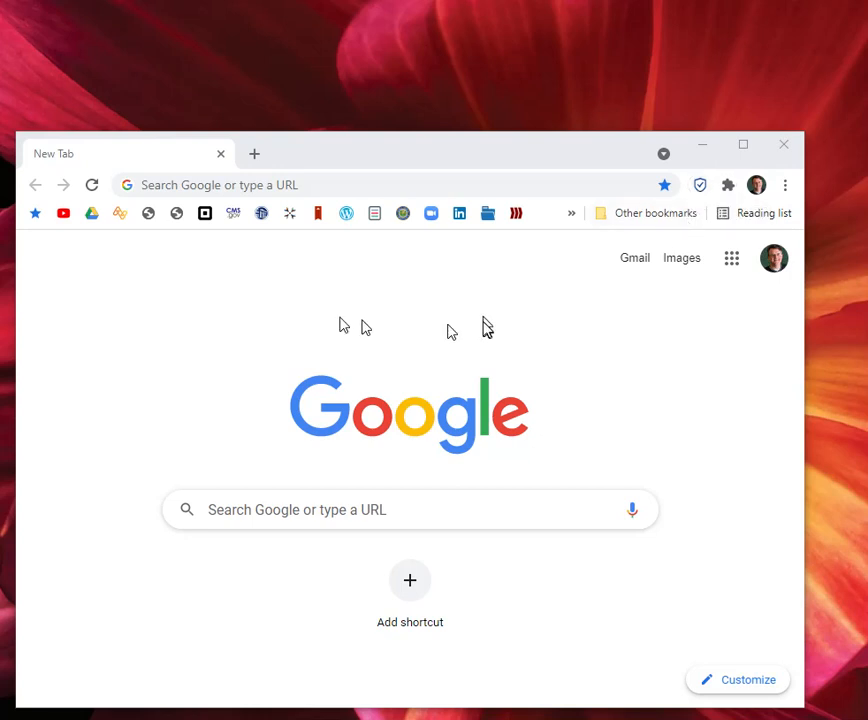
{"action": "mouse_move", "coordinate": [64, 232]}
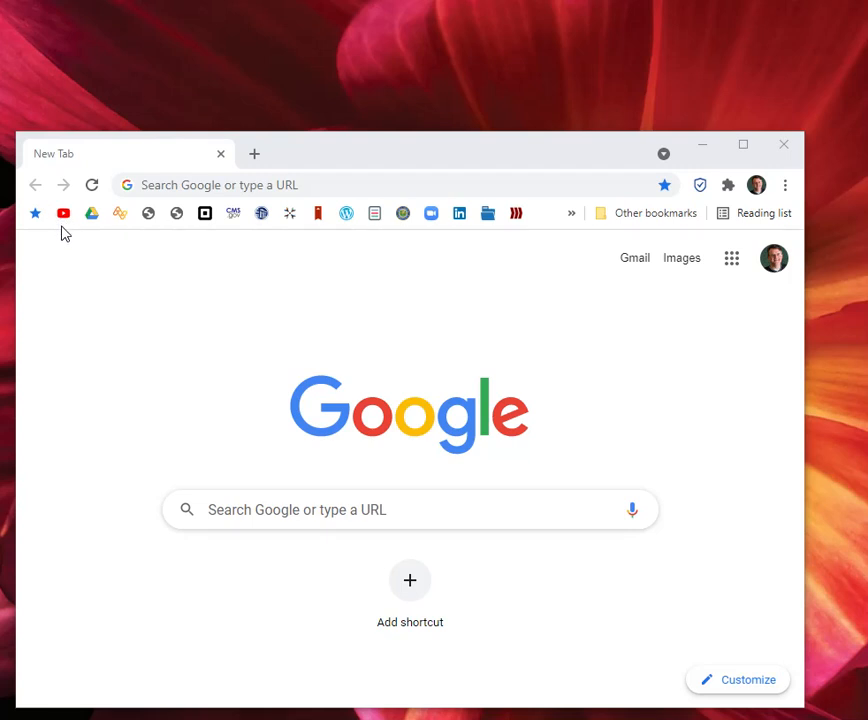
{"action": "mouse_move", "coordinate": [70, 242]}
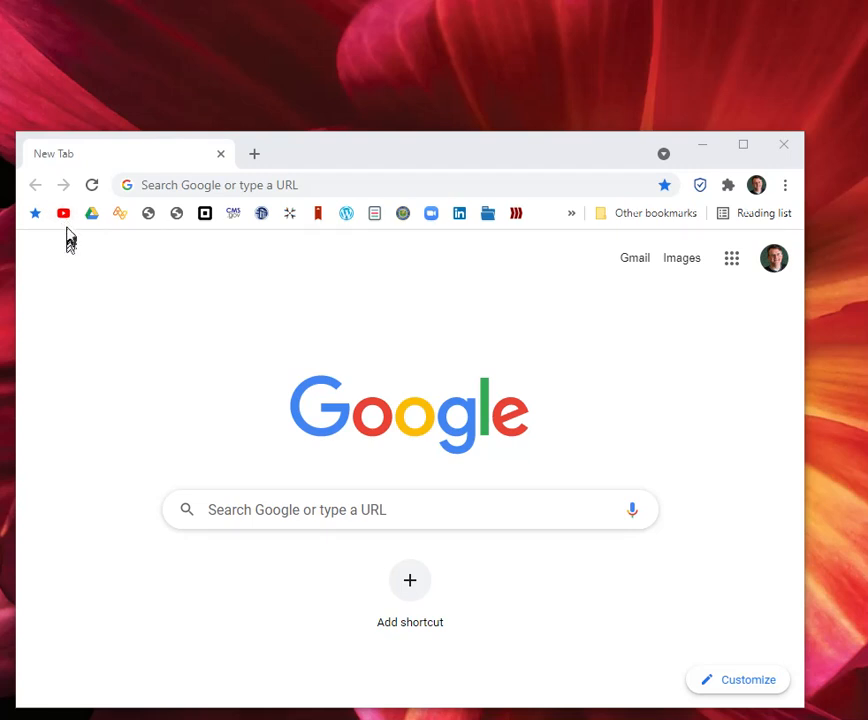
{"action": "mouse_move", "coordinate": [68, 232]}
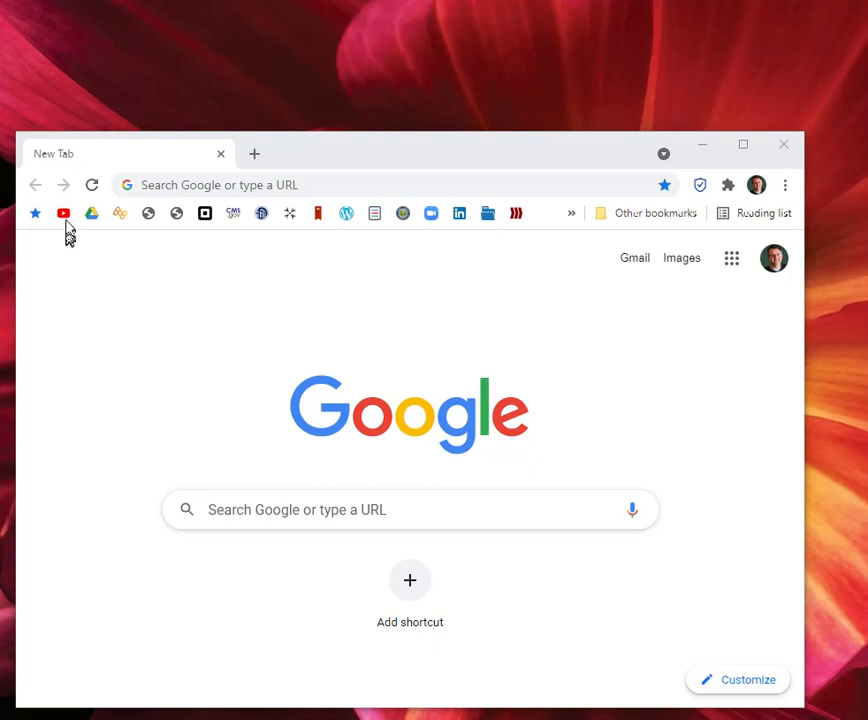
{"action": "mouse_move", "coordinate": [68, 228]}
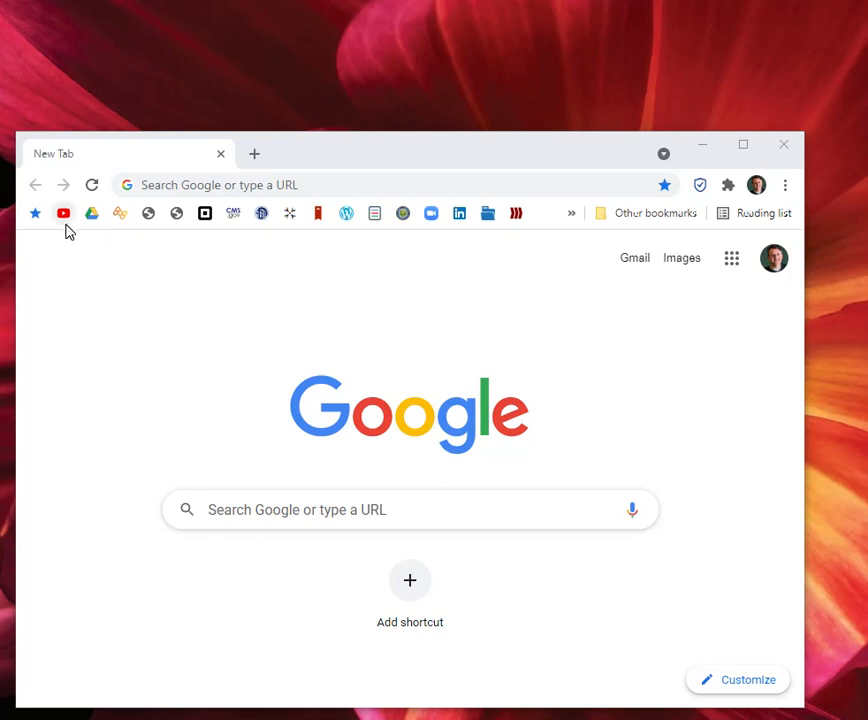
{"action": "mouse_move", "coordinate": [112, 352]}
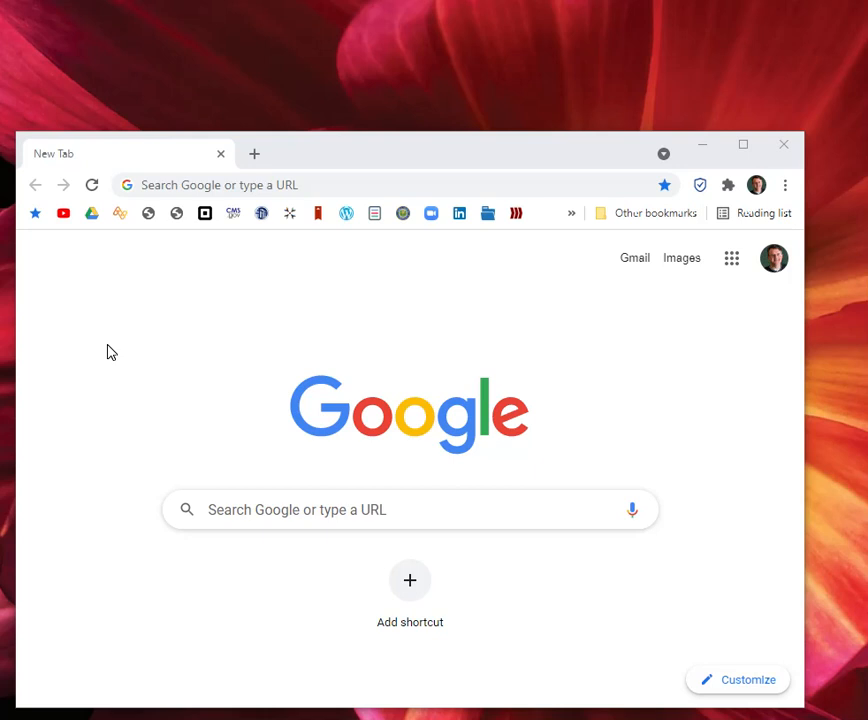
{"action": "mouse_move", "coordinate": [700, 184]}
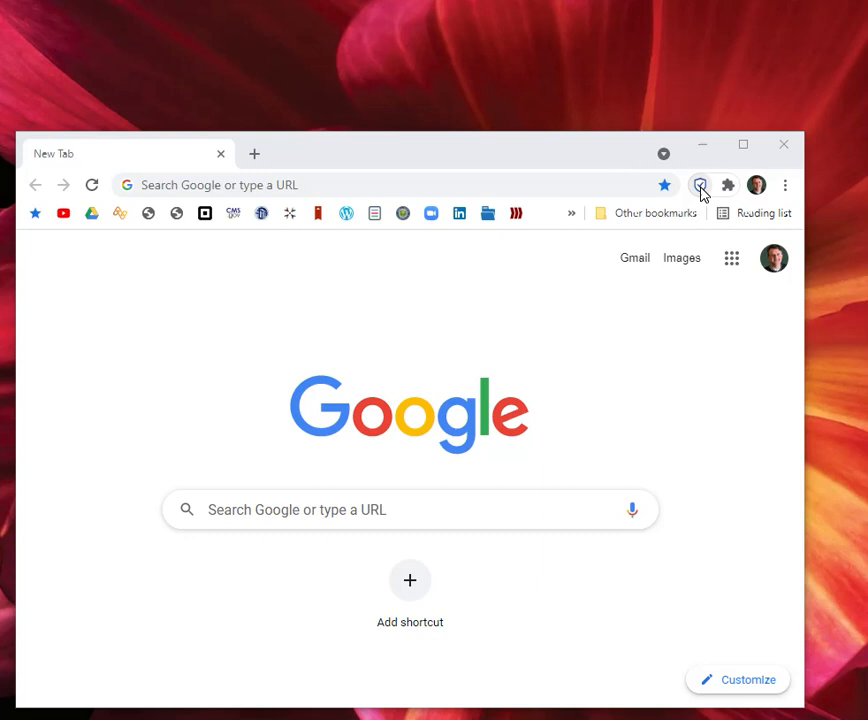
{"action": "mouse_move", "coordinate": [700, 184]}
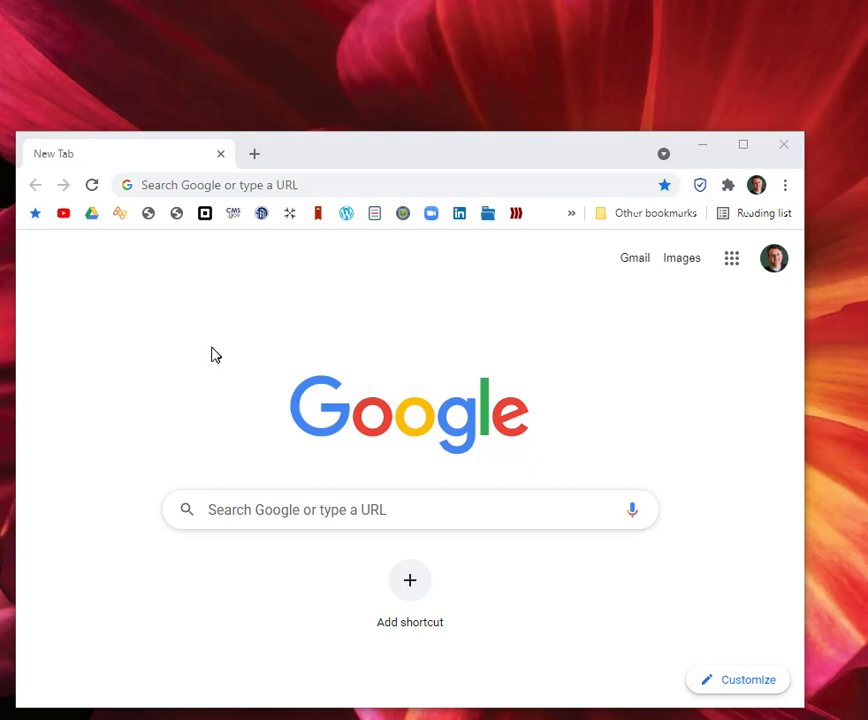
{"action": "mouse_move", "coordinate": [248, 344]}
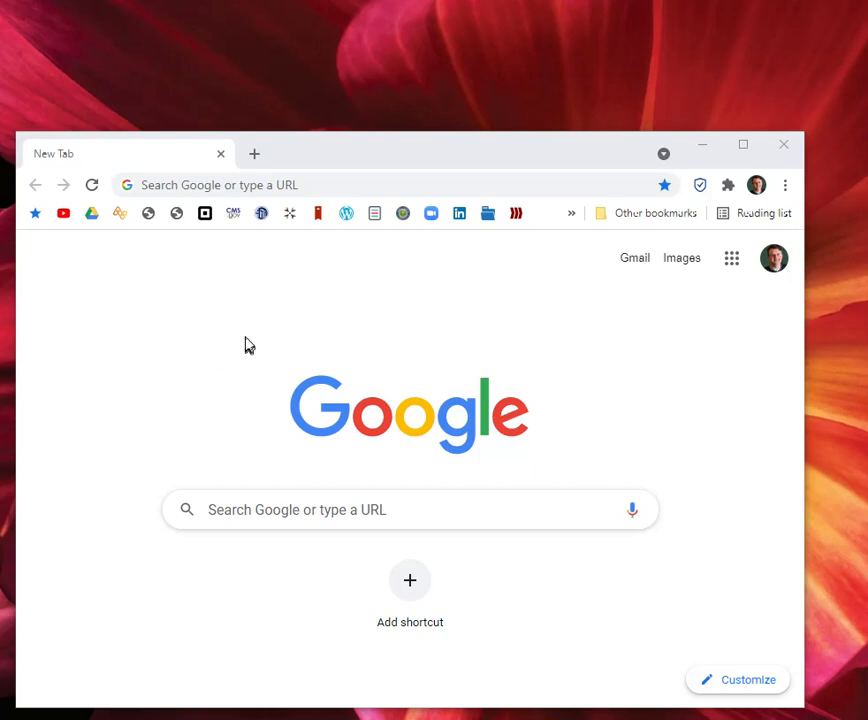
{"action": "mouse_move", "coordinate": [560, 356]}
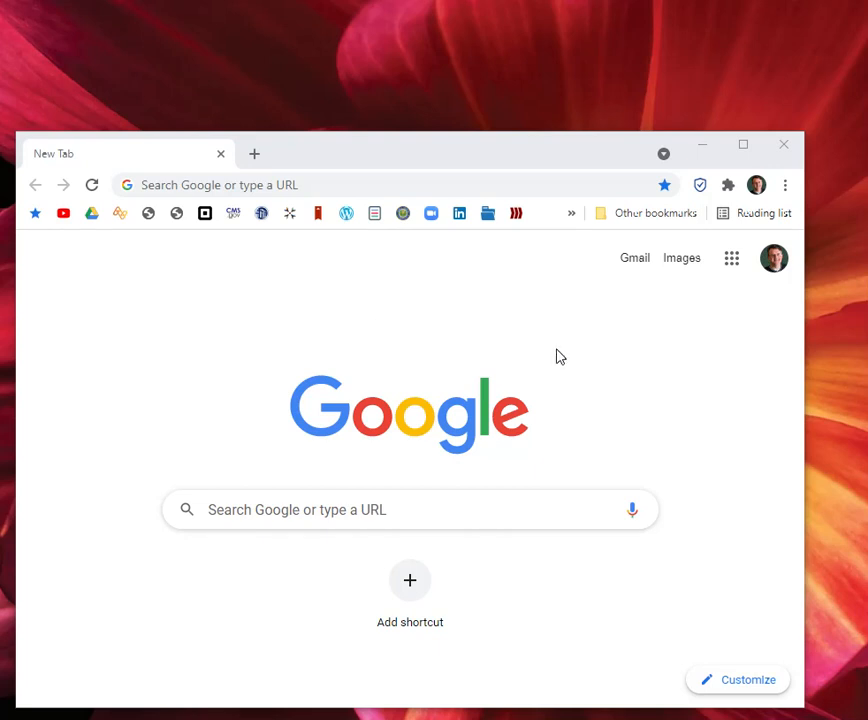
{"action": "mouse_move", "coordinate": [696, 392]}
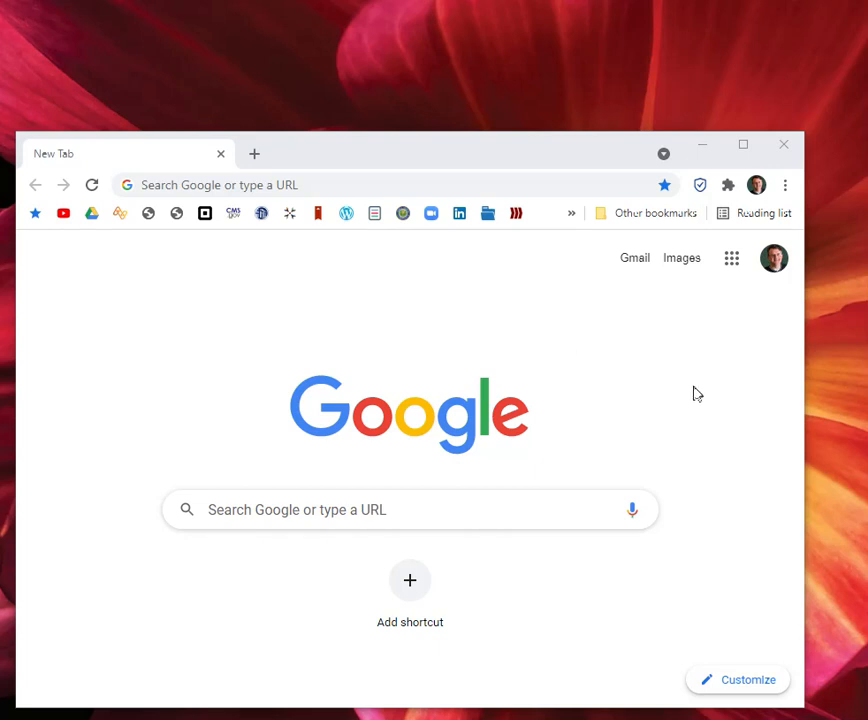
{"action": "mouse_move", "coordinate": [730, 564]}
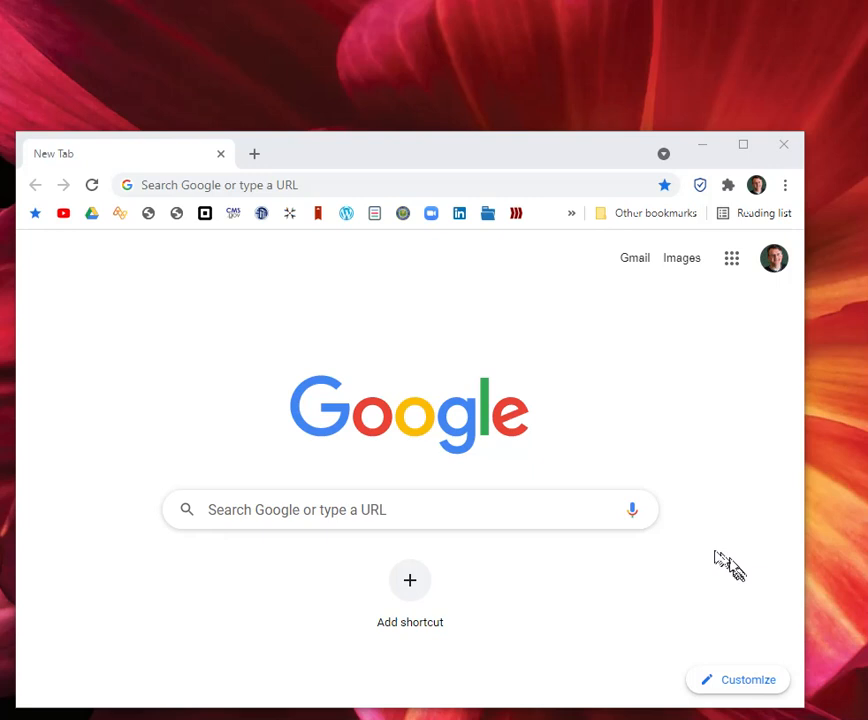
{"action": "mouse_move", "coordinate": [756, 598]}
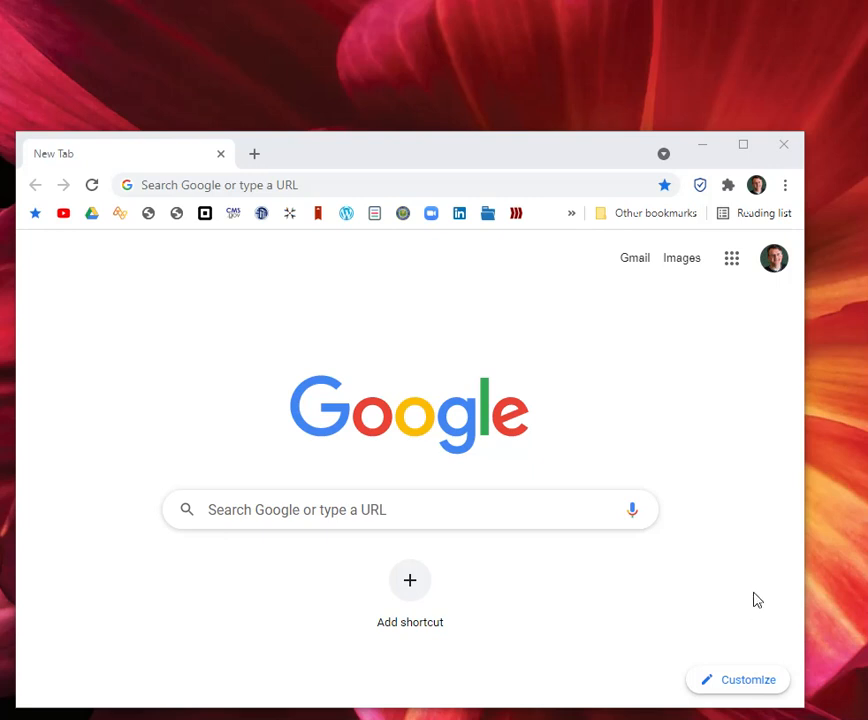
{"action": "mouse_move", "coordinate": [752, 582]}
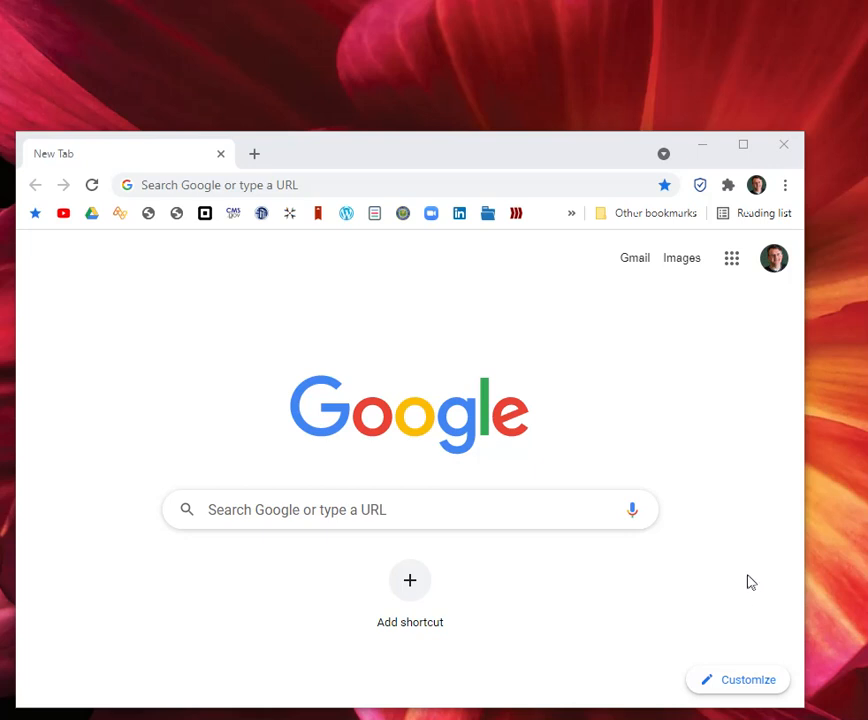
{"action": "mouse_move", "coordinate": [760, 624]}
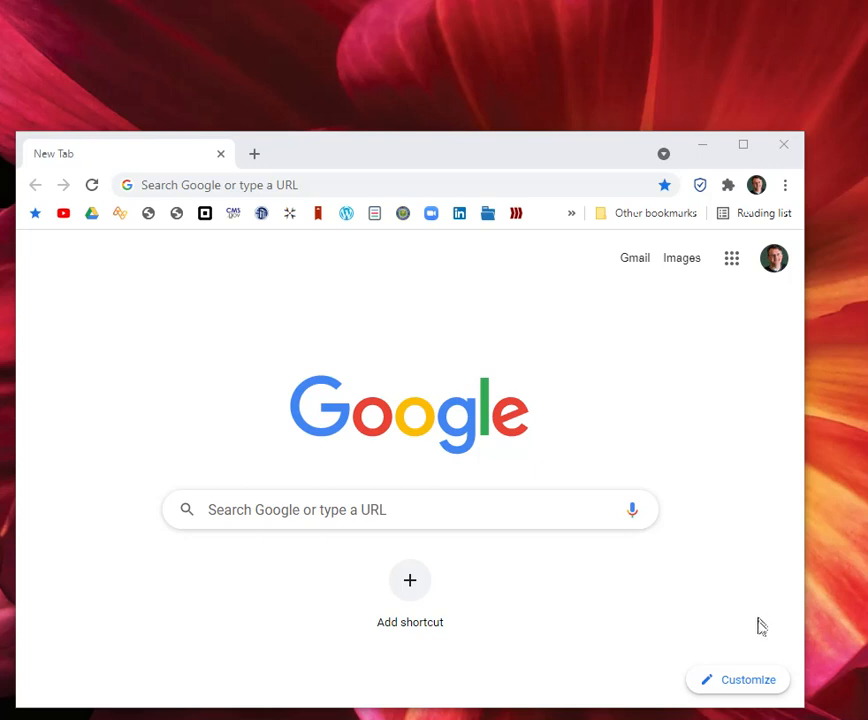
{"action": "mouse_move", "coordinate": [760, 612]}
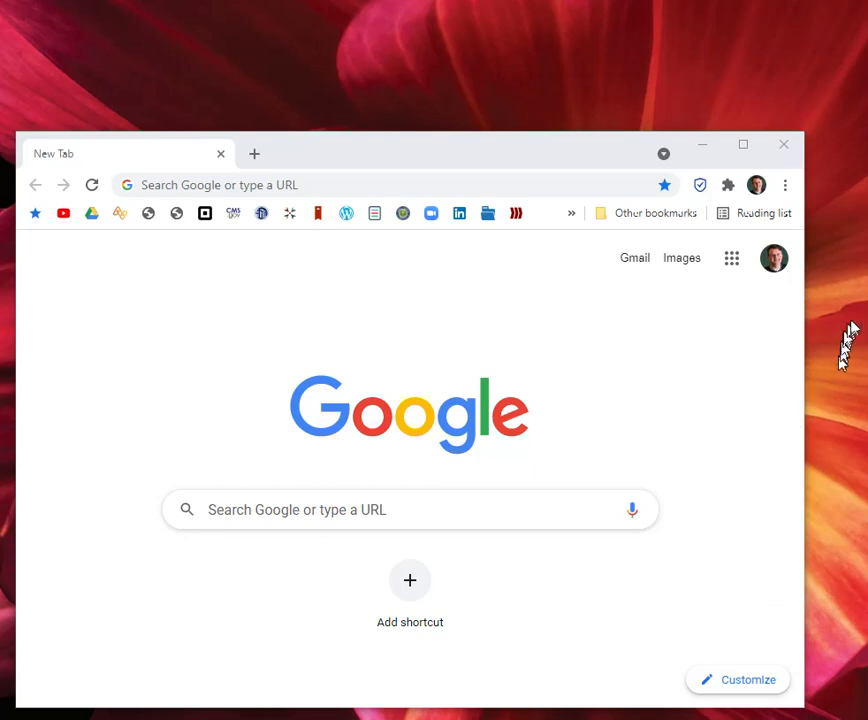
{"action": "mouse_move", "coordinate": [772, 258]}
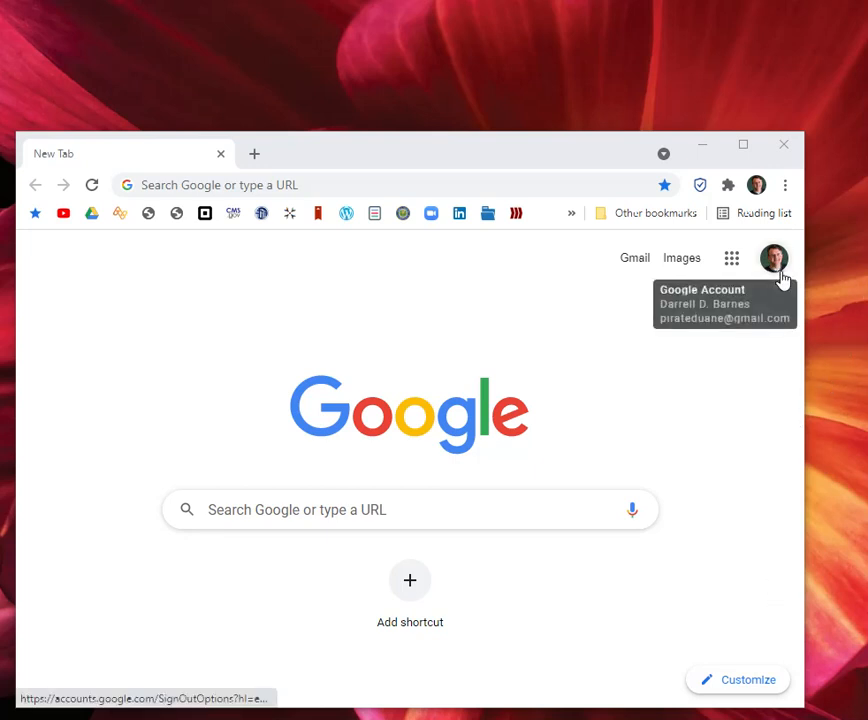
{"action": "mouse_move", "coordinate": [748, 402]}
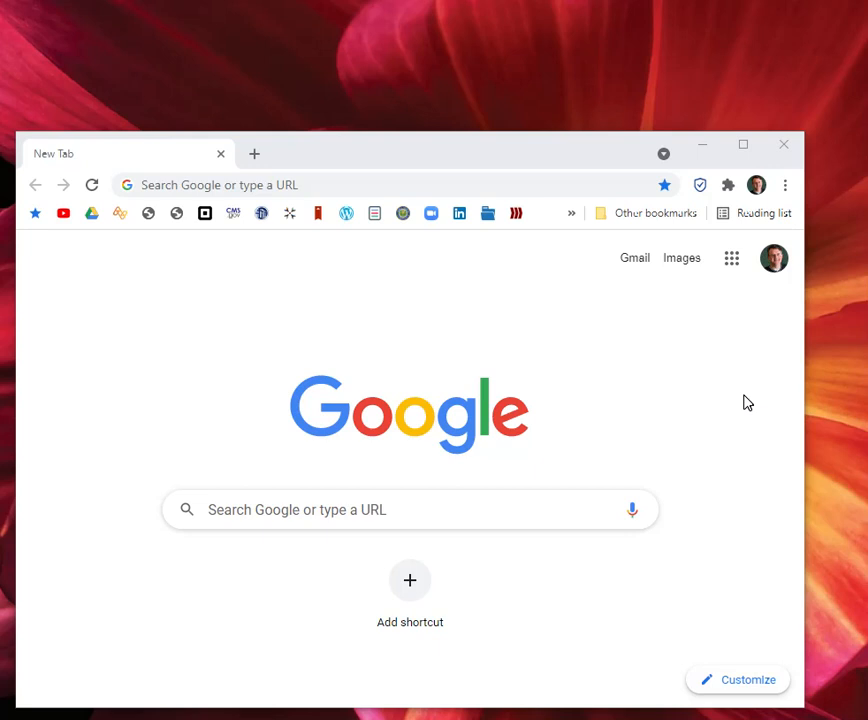
{"action": "mouse_move", "coordinate": [738, 408]}
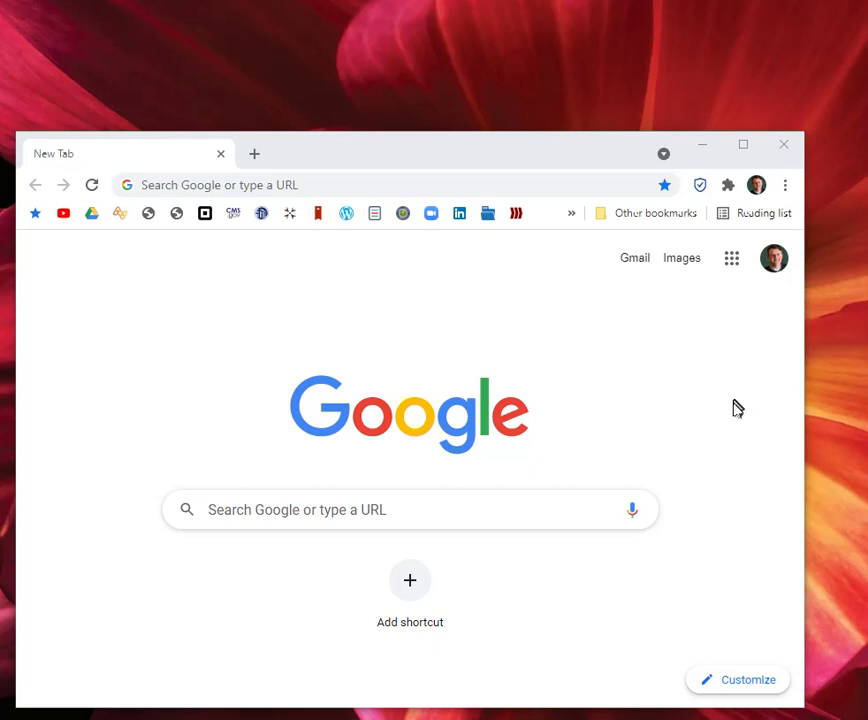
{"action": "mouse_move", "coordinate": [622, 368]}
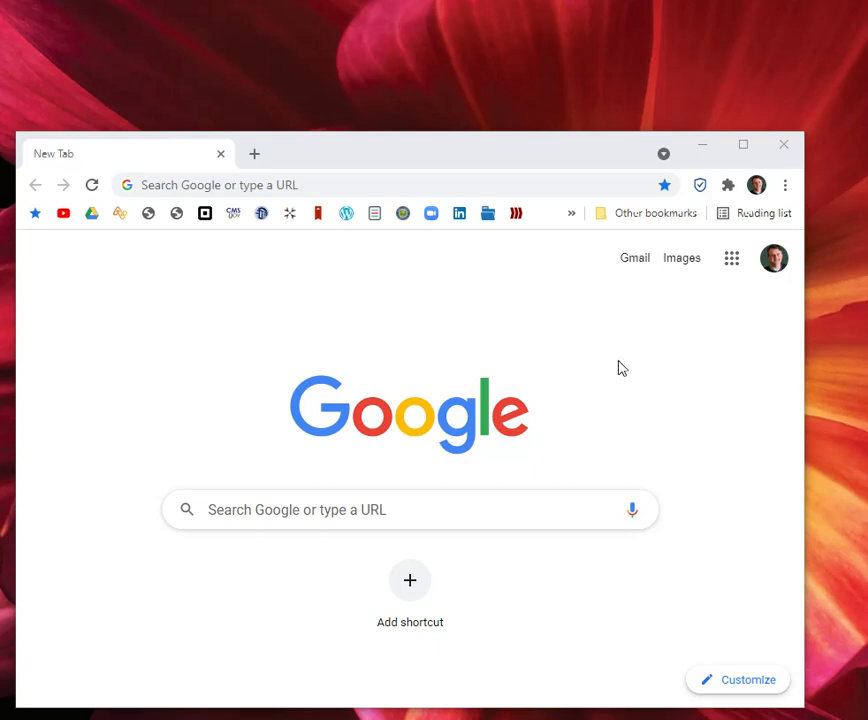
{"action": "mouse_move", "coordinate": [488, 360]}
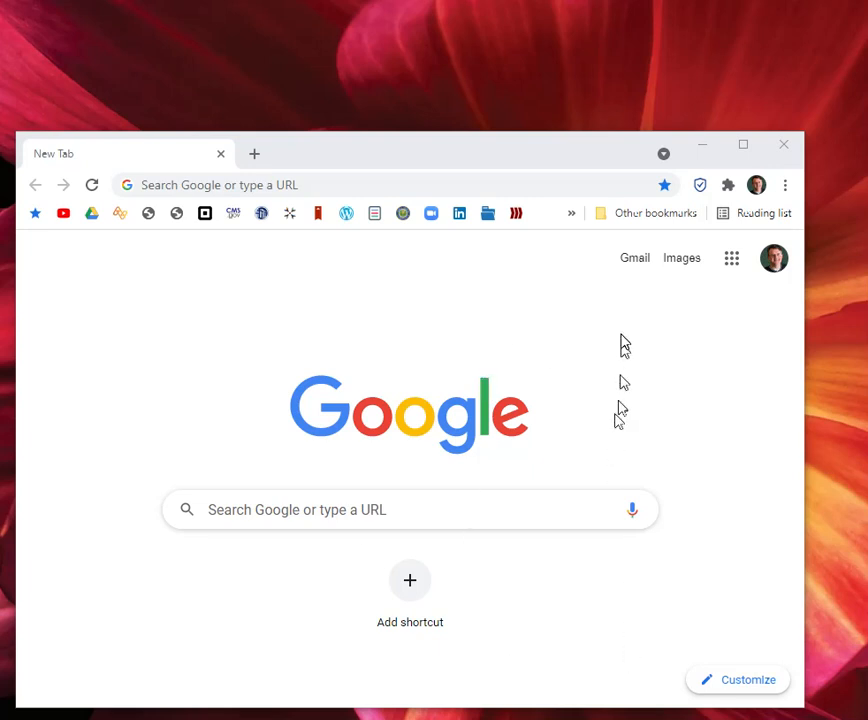
{"action": "mouse_move", "coordinate": [696, 648]}
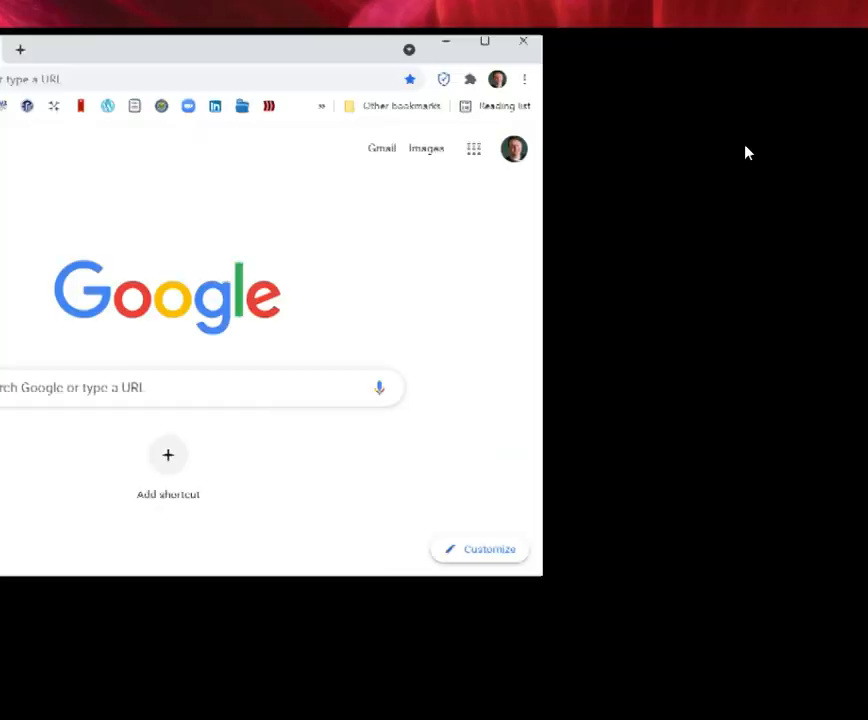
Maximize the Chrome window so it fills the screen, keeping the Google new tab page
{"action": "left_click", "coordinate": [484, 40]}
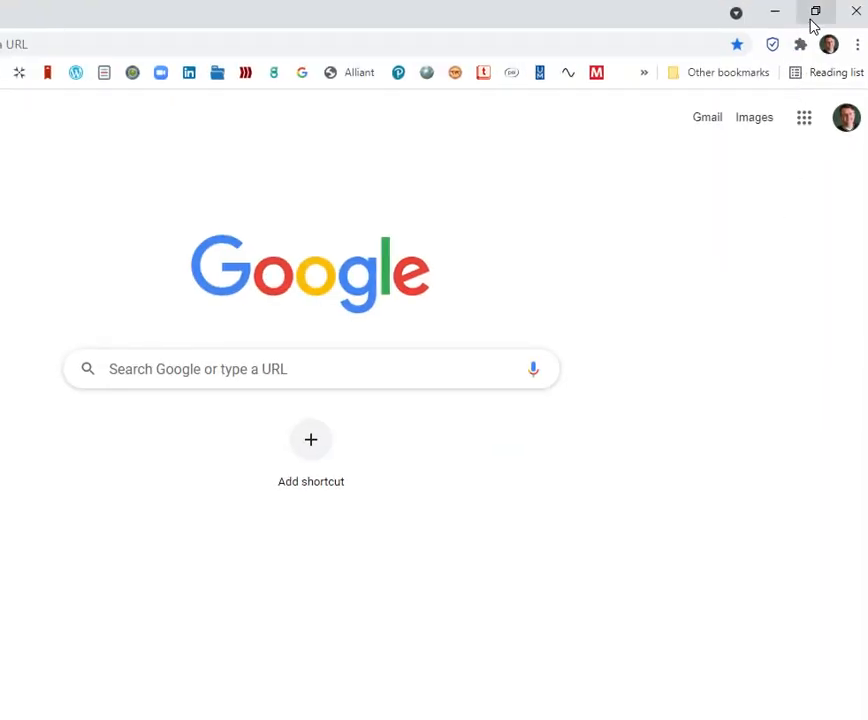
{"action": "mouse_move", "coordinate": [816, 12]}
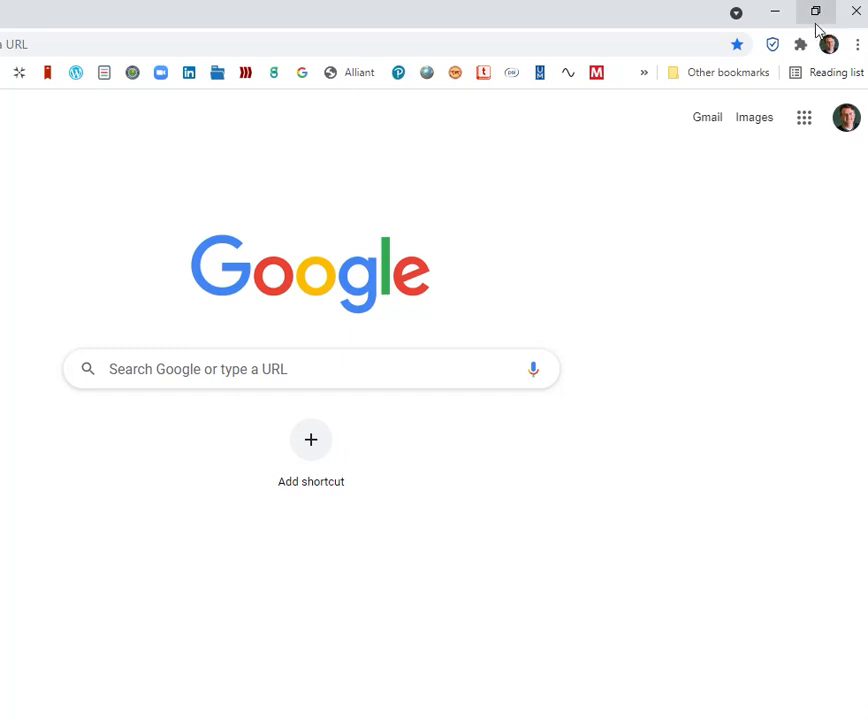
{"action": "mouse_move", "coordinate": [816, 12]}
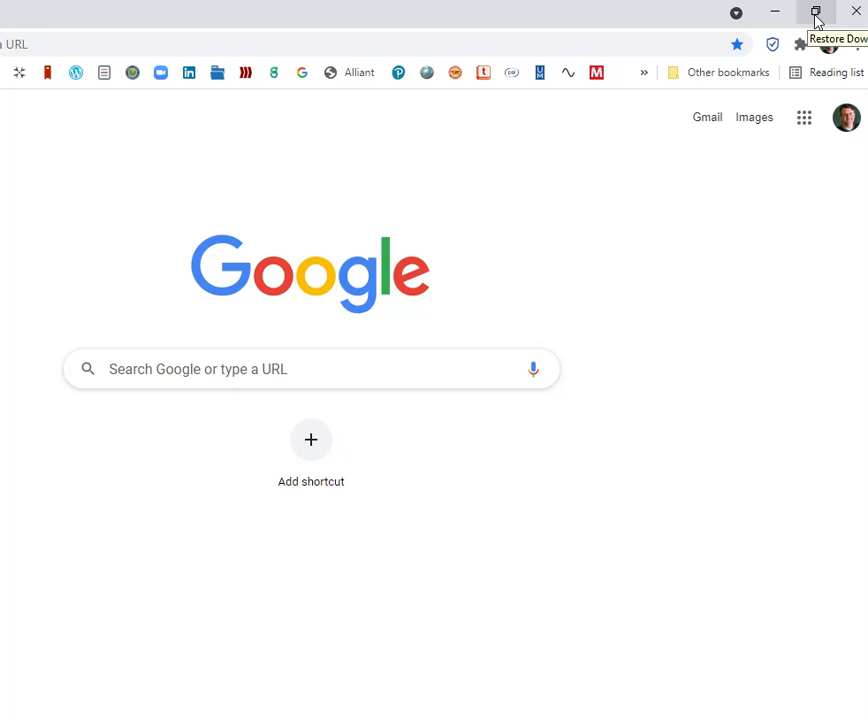
Restore the Chrome window down to its smaller size over the desktop
{"action": "left_click", "coordinate": [816, 12]}
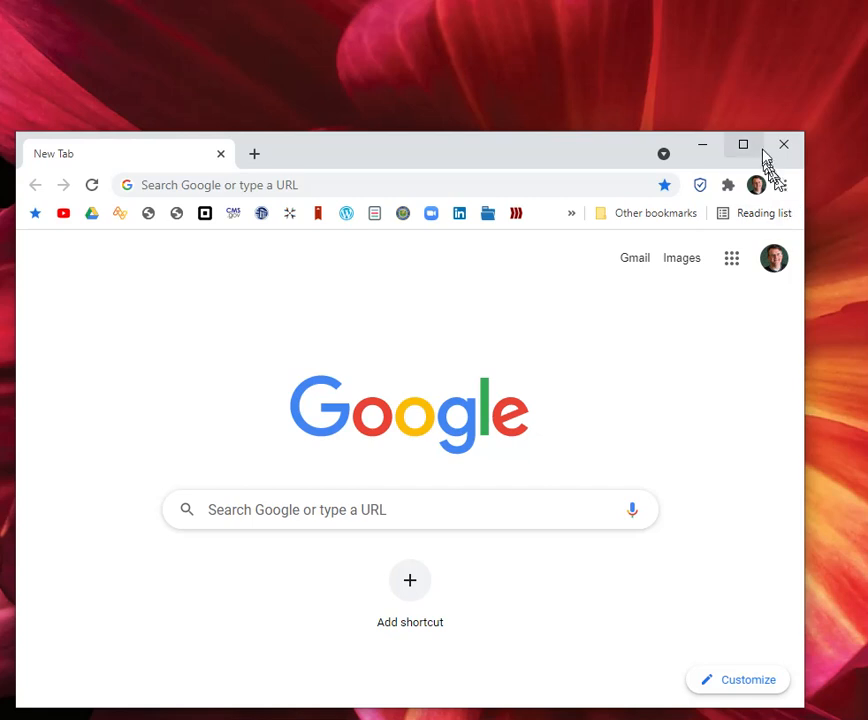
{"action": "mouse_move", "coordinate": [620, 344]}
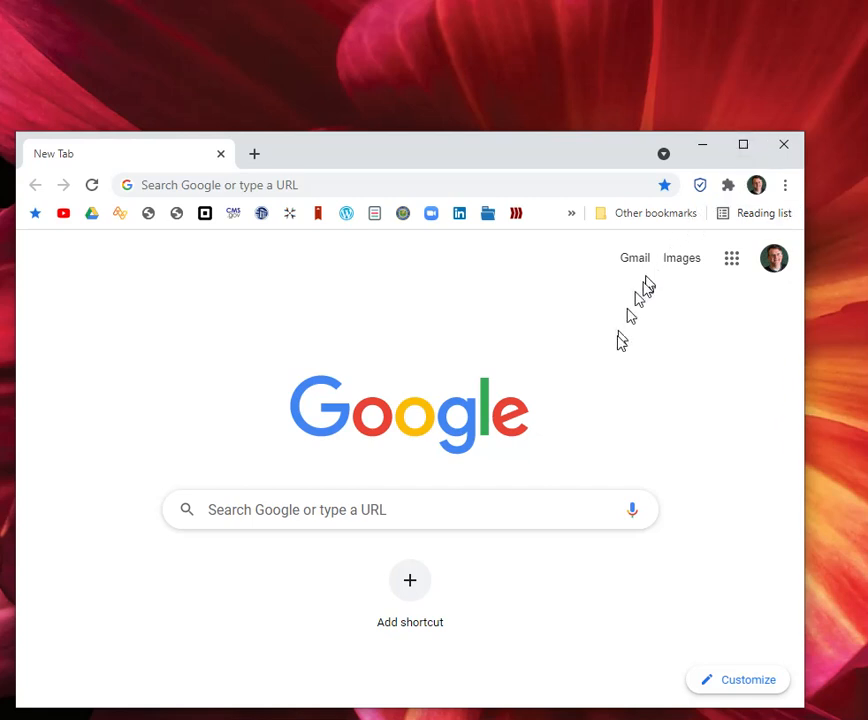
{"action": "mouse_move", "coordinate": [604, 390]}
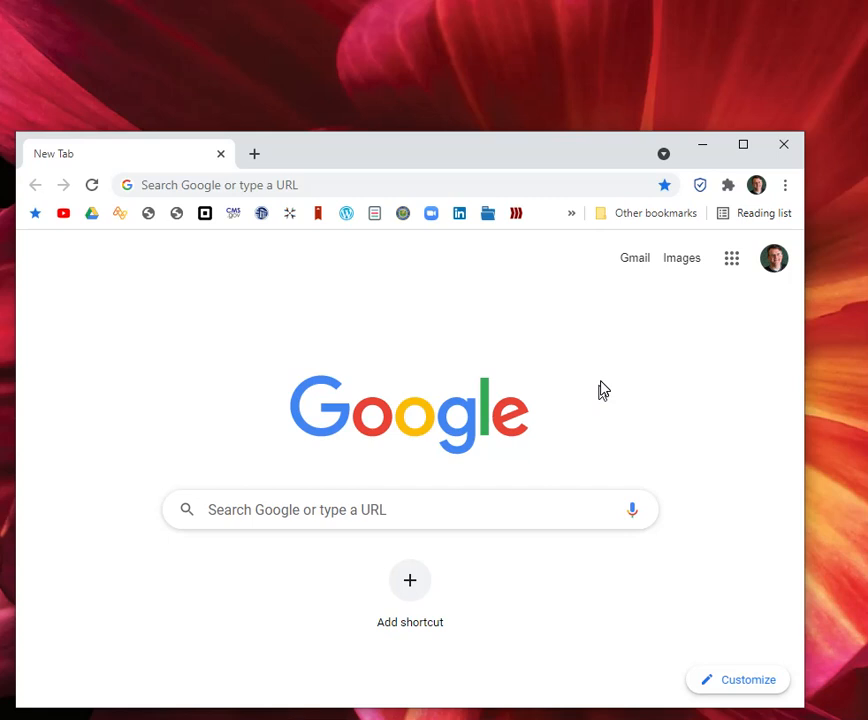
{"action": "mouse_move", "coordinate": [650, 660]}
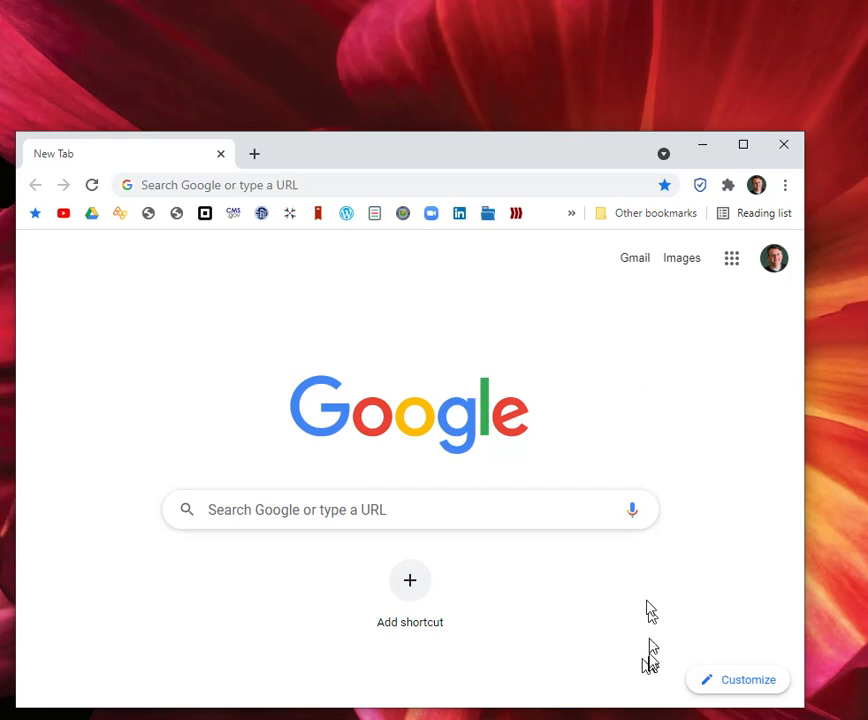
{"action": "mouse_move", "coordinate": [626, 352]}
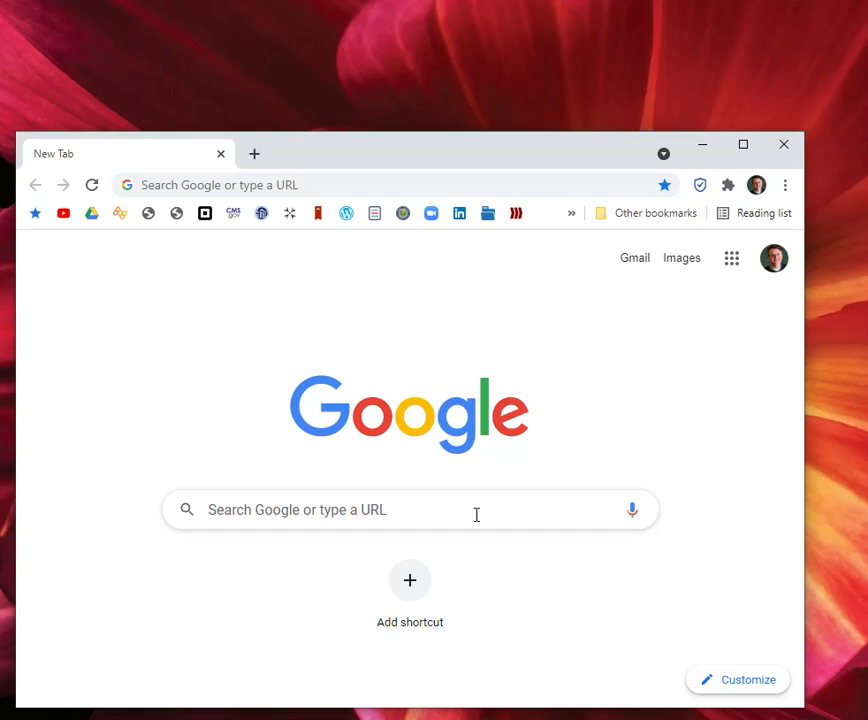
{"action": "mouse_move", "coordinate": [630, 618]}
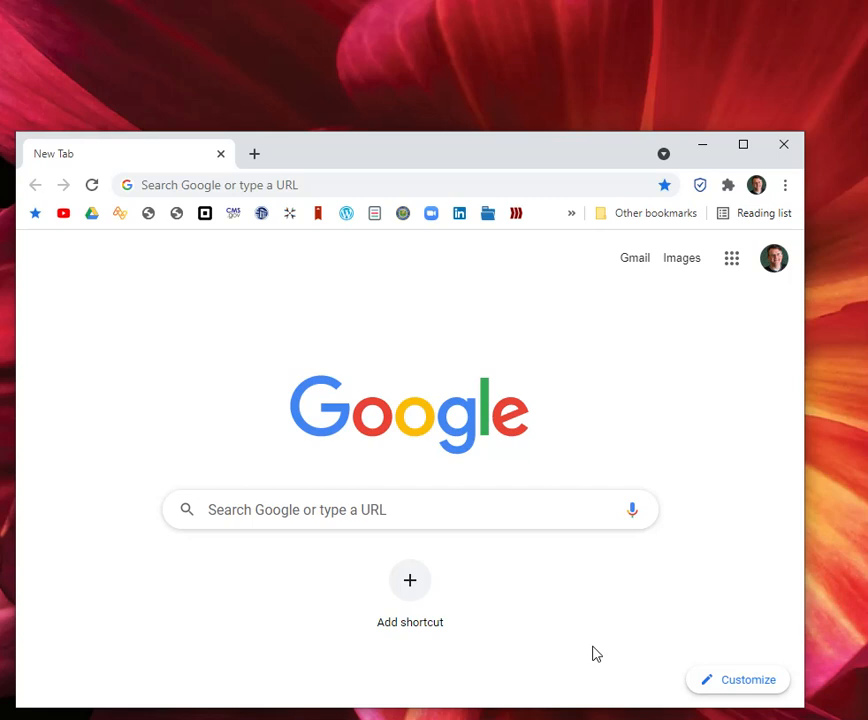
{"action": "mouse_move", "coordinate": [564, 630]}
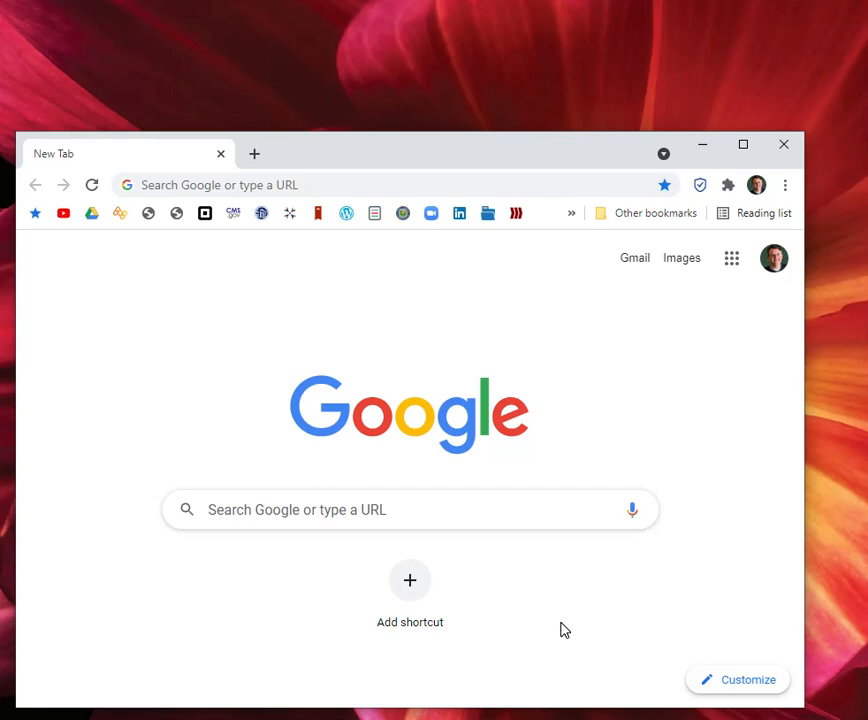